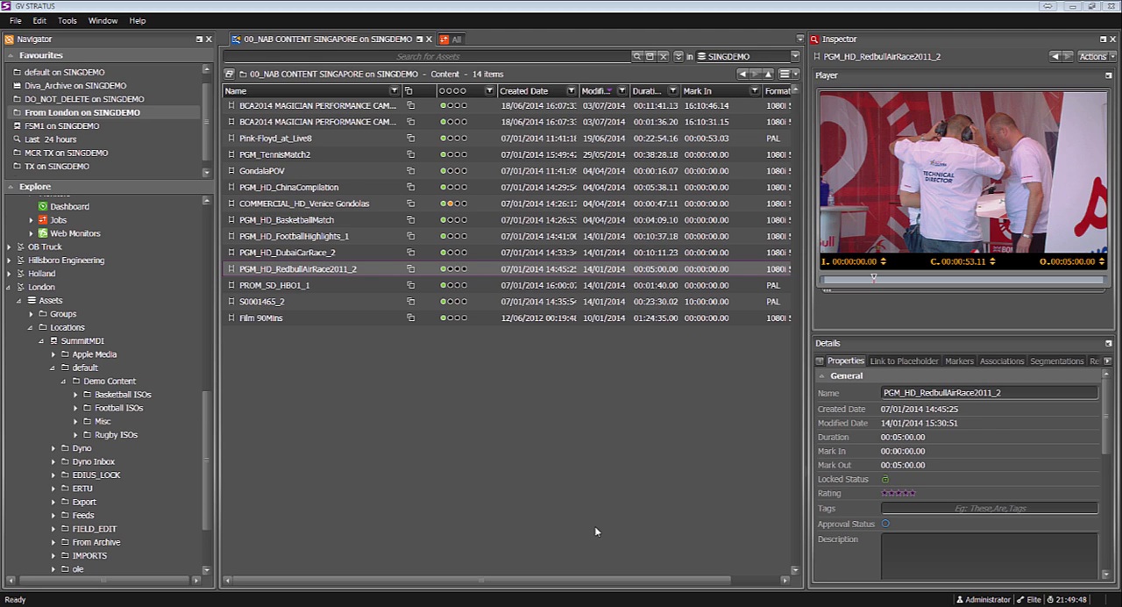
{"action": "mouse_move", "coordinate": [607, 509]}
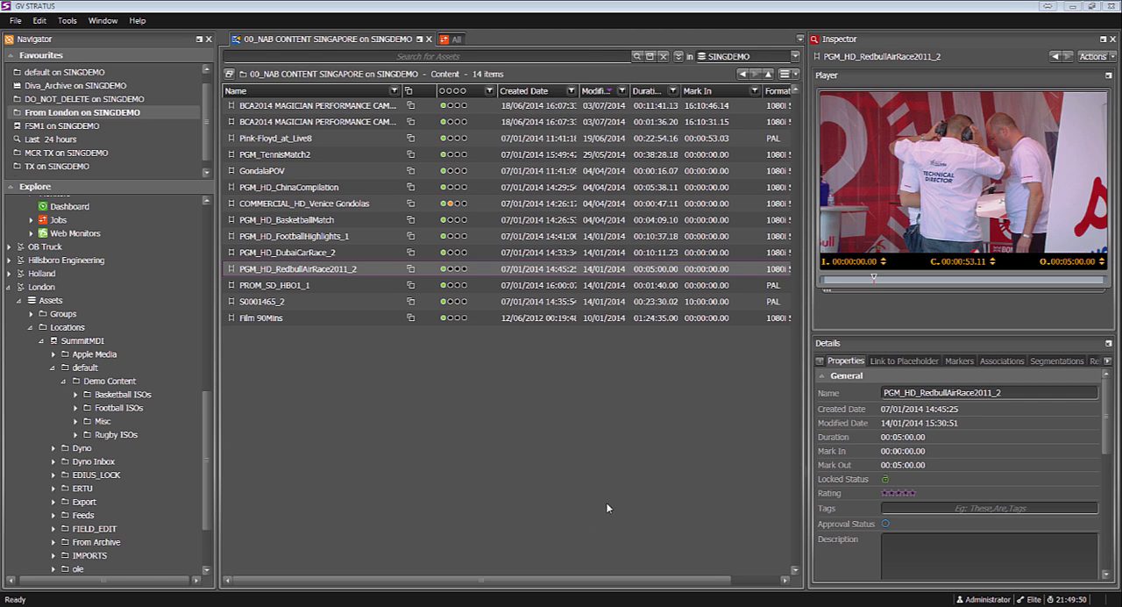
{"action": "mouse_move", "coordinate": [523, 384]}
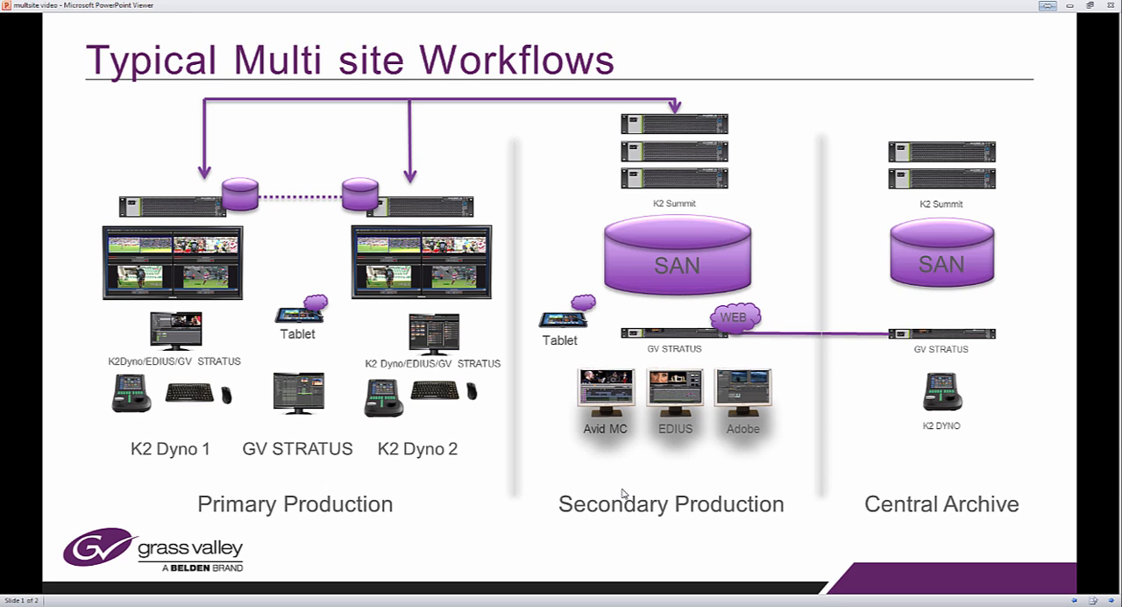
Step: Advance to the slide joining GV UK London and GV Singapore with the 'A LOT OF MILES!!!' arrow
{"action": "key", "text": "Right"}
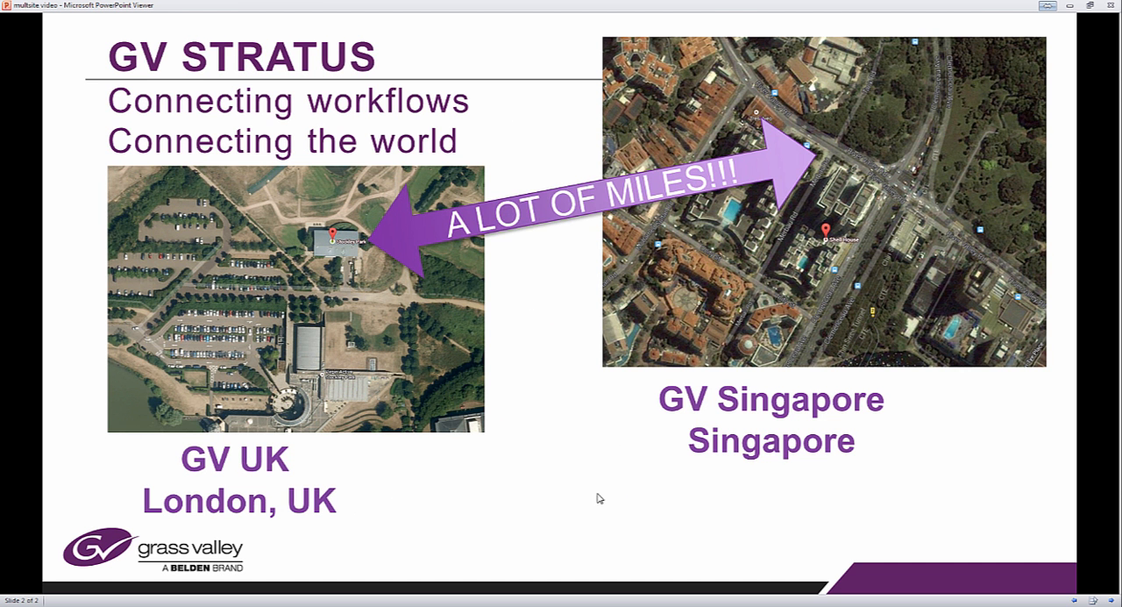
{"action": "mouse_move", "coordinate": [736, 459]}
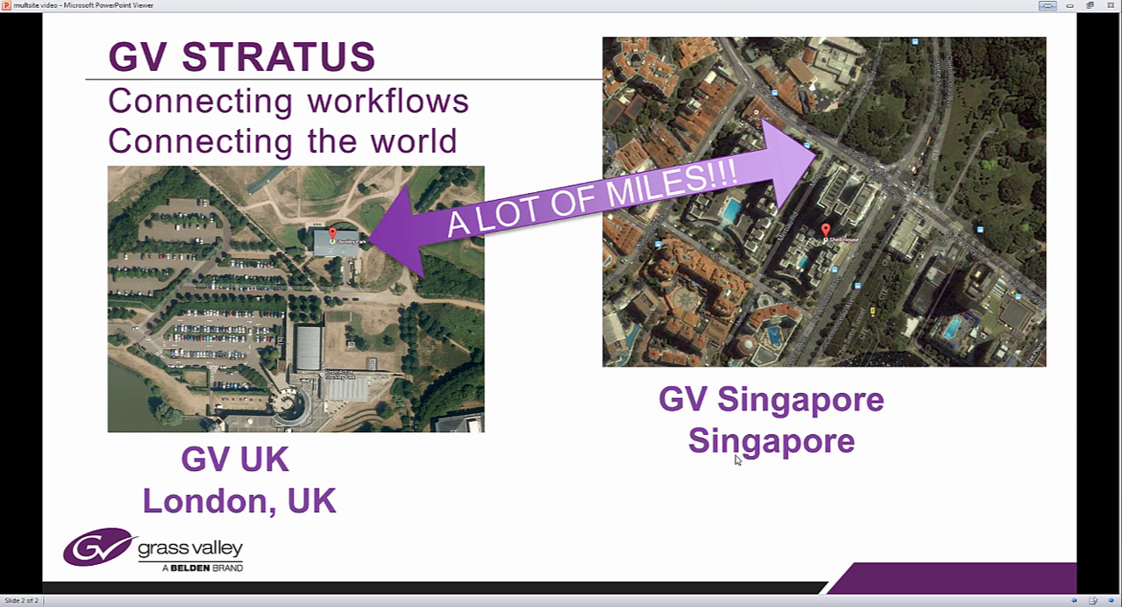
{"action": "mouse_move", "coordinate": [593, 309]}
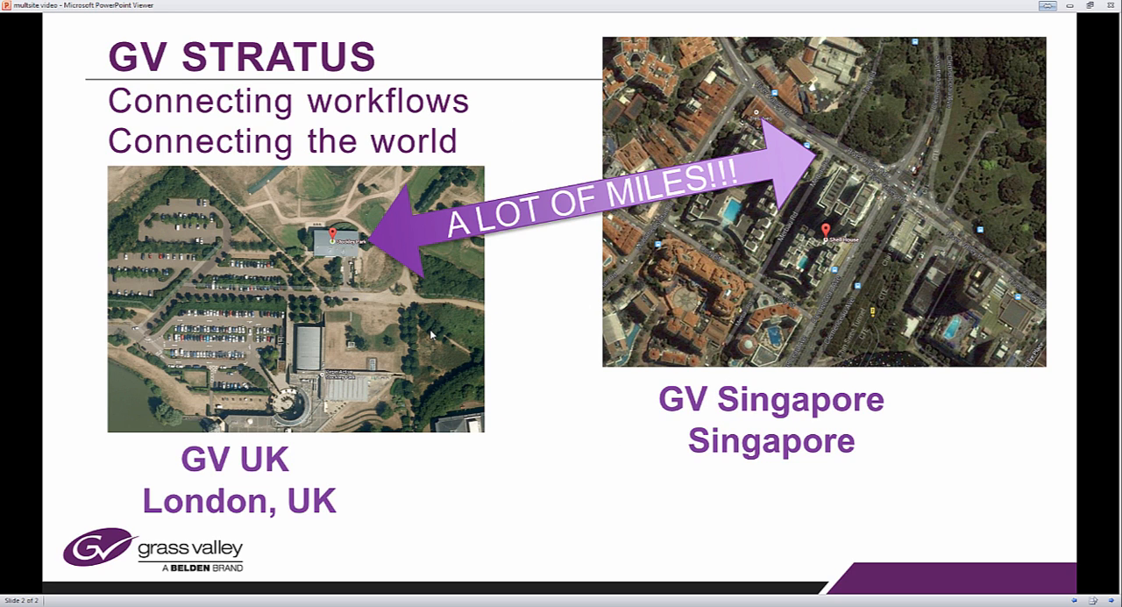
{"action": "mouse_move", "coordinate": [421, 363]}
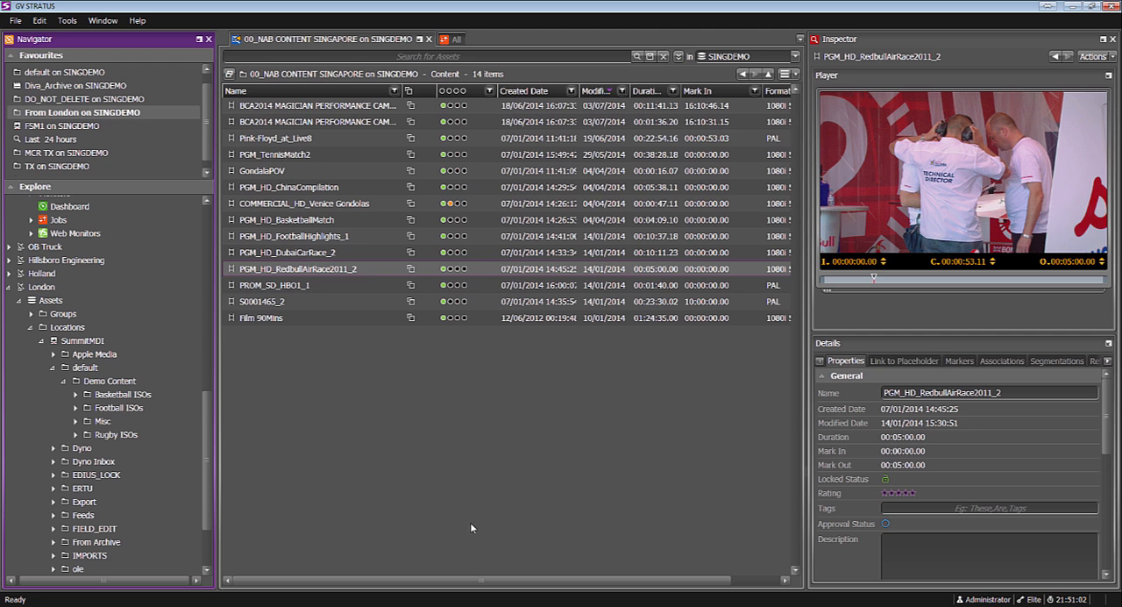
{"action": "mouse_move", "coordinate": [217, 433]}
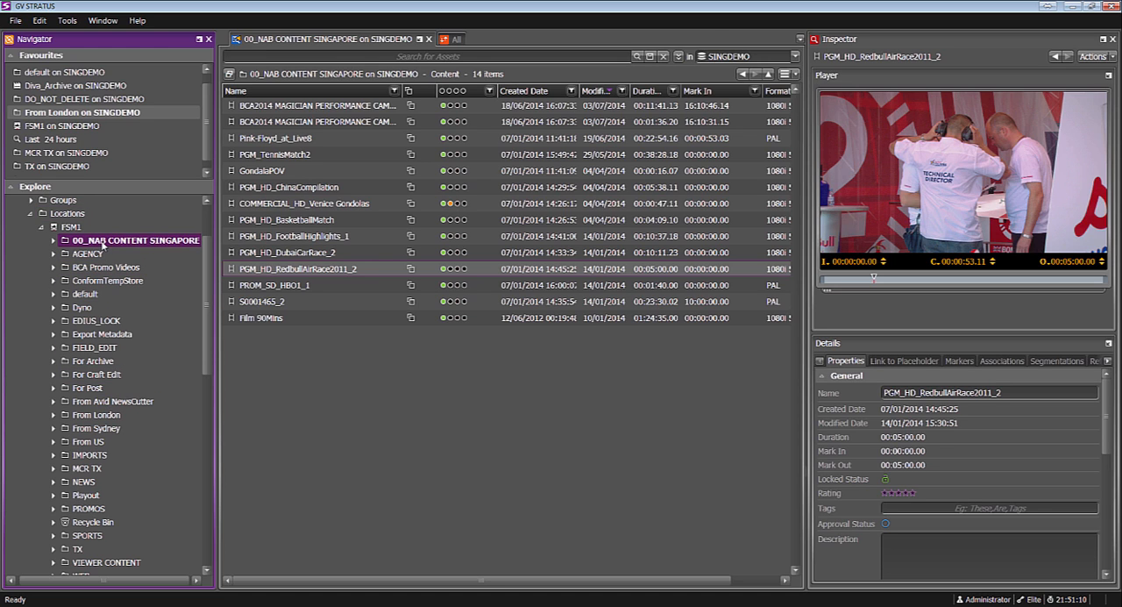
{"action": "mouse_move", "coordinate": [88, 455]}
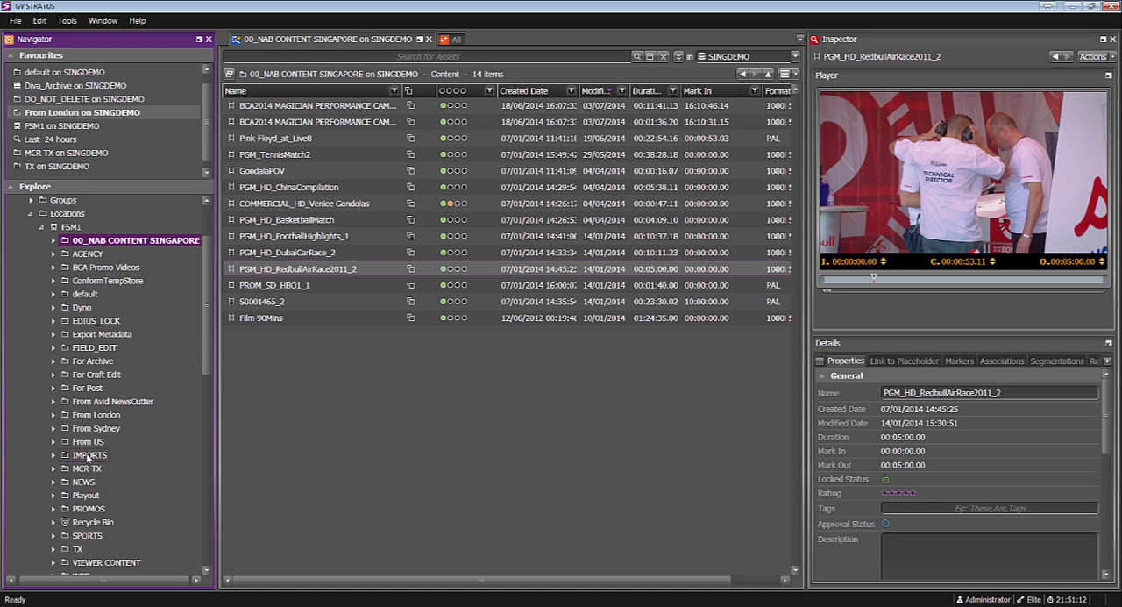
Step: Play the PGM_HD_RedBullAirRace2011_2 clip and jump its playhead to about 00:01:29:07
{"action": "left_click", "coordinate": [298, 268]}
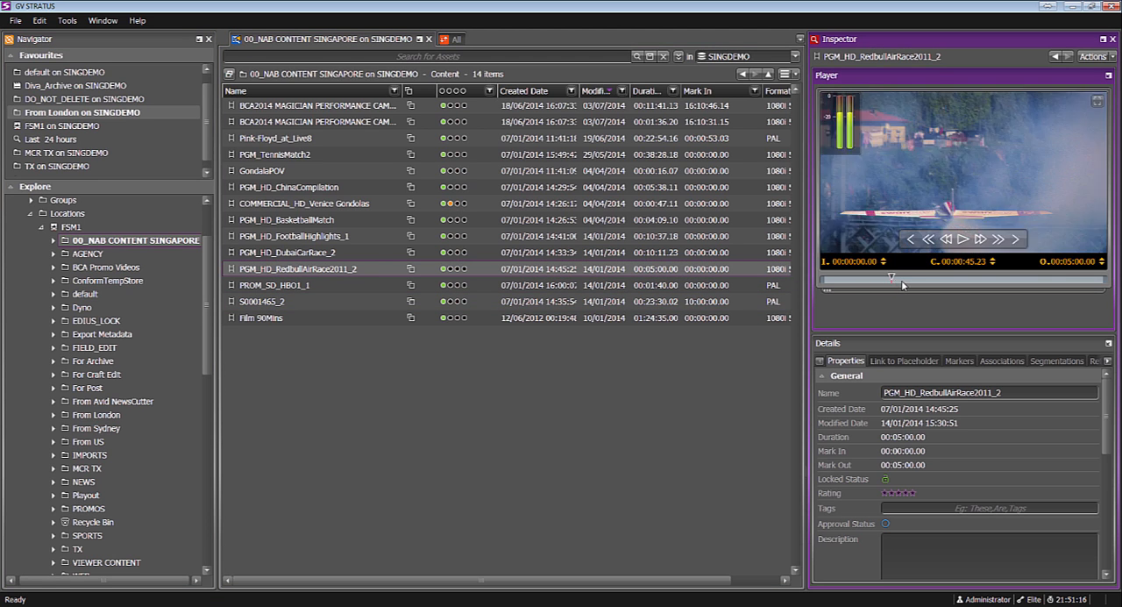
{"action": "left_click_drag", "start_coordinate": [902, 279], "coordinate": [908, 279]}
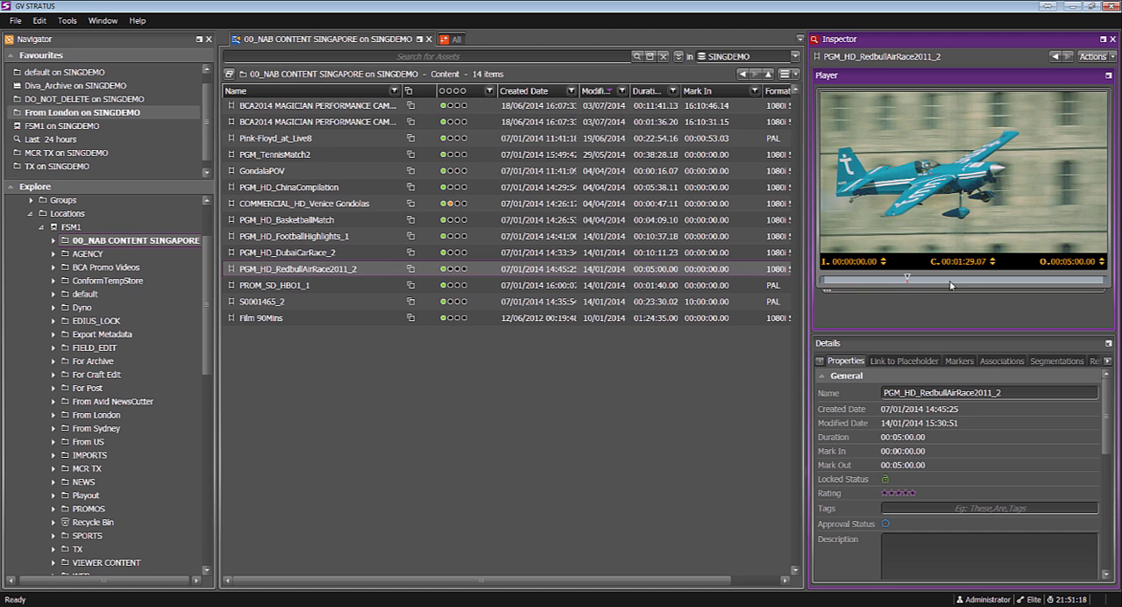
{"action": "mouse_move", "coordinate": [211, 323]}
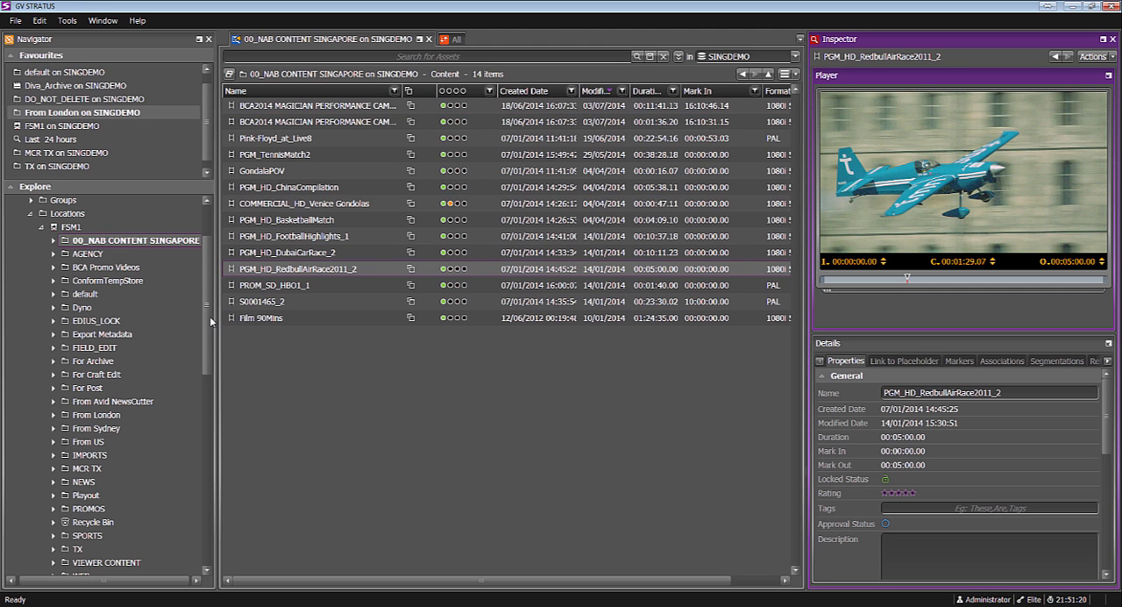
{"action": "scroll", "scroll_direction": "down", "scroll_amount": 3}
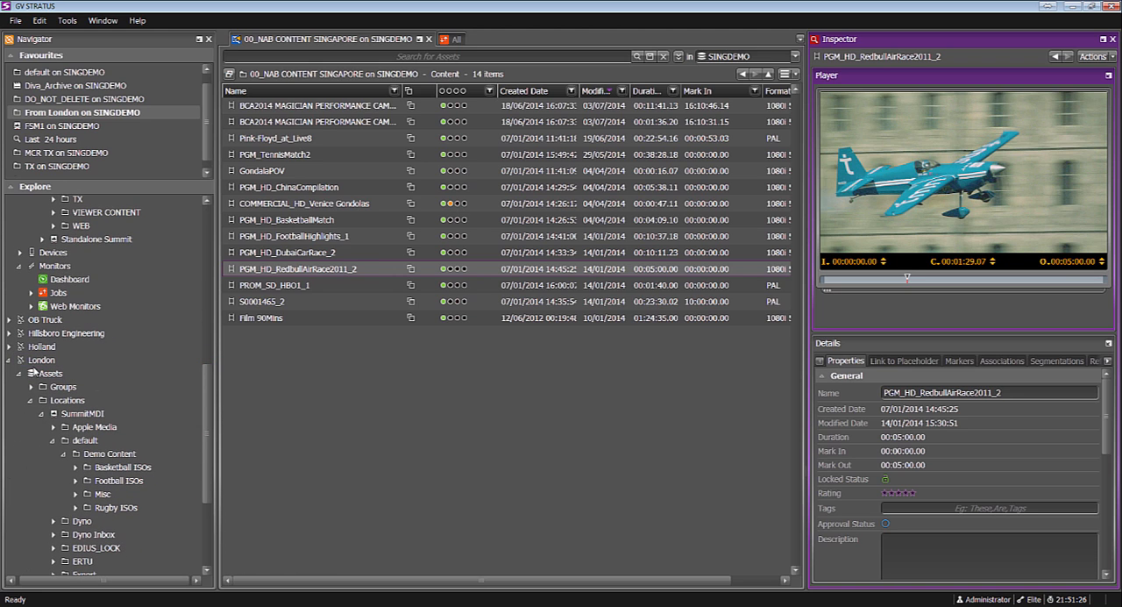
{"action": "mouse_move", "coordinate": [27, 360]}
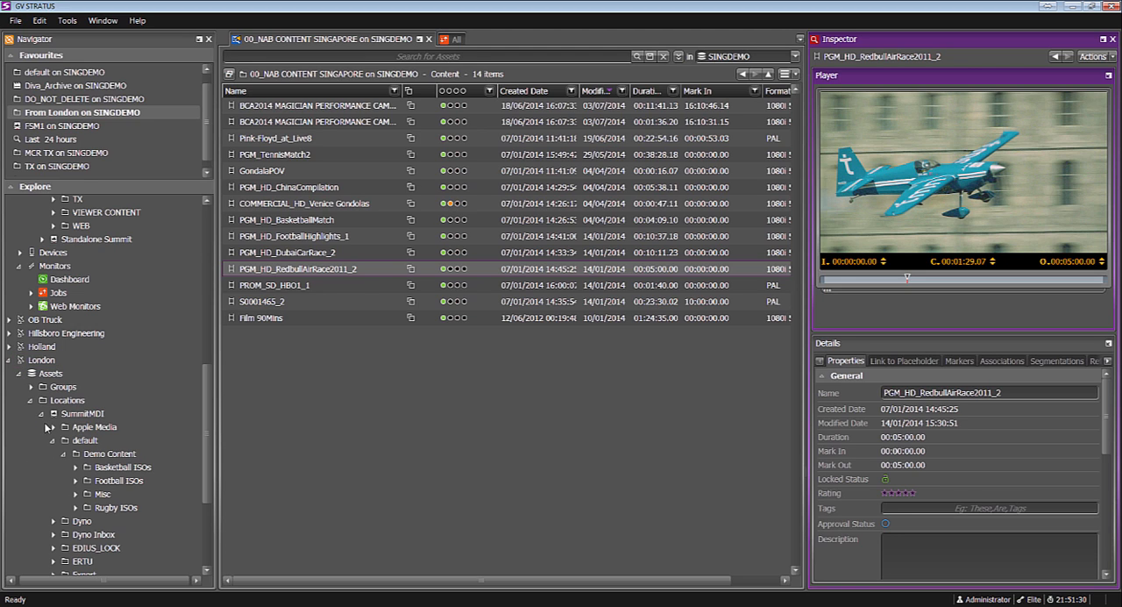
{"action": "mouse_move", "coordinate": [81, 359]}
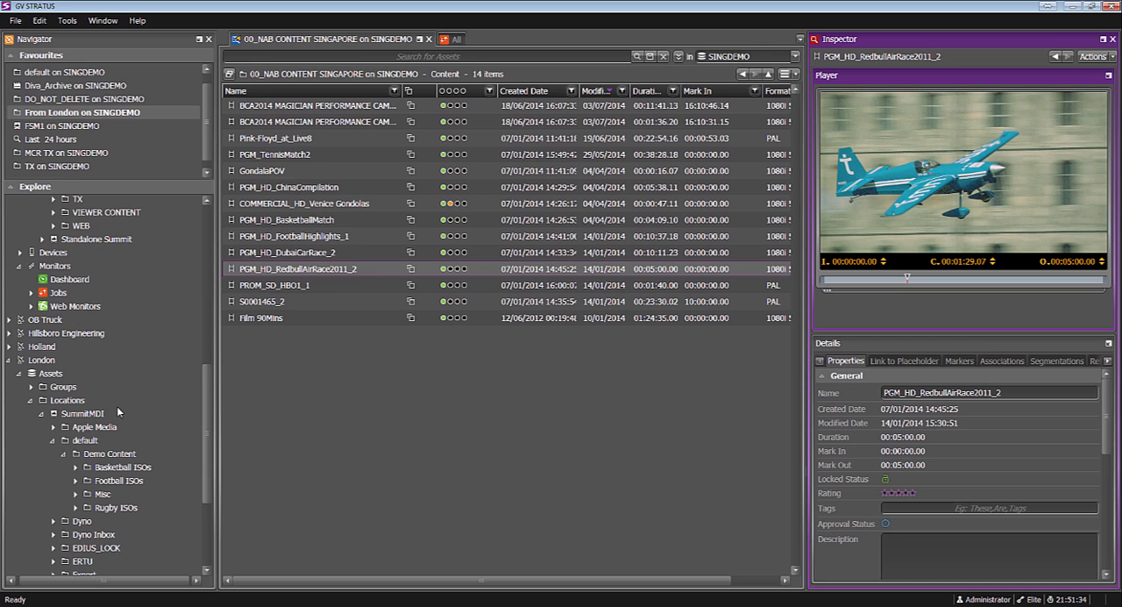
{"action": "mouse_move", "coordinate": [95, 373]}
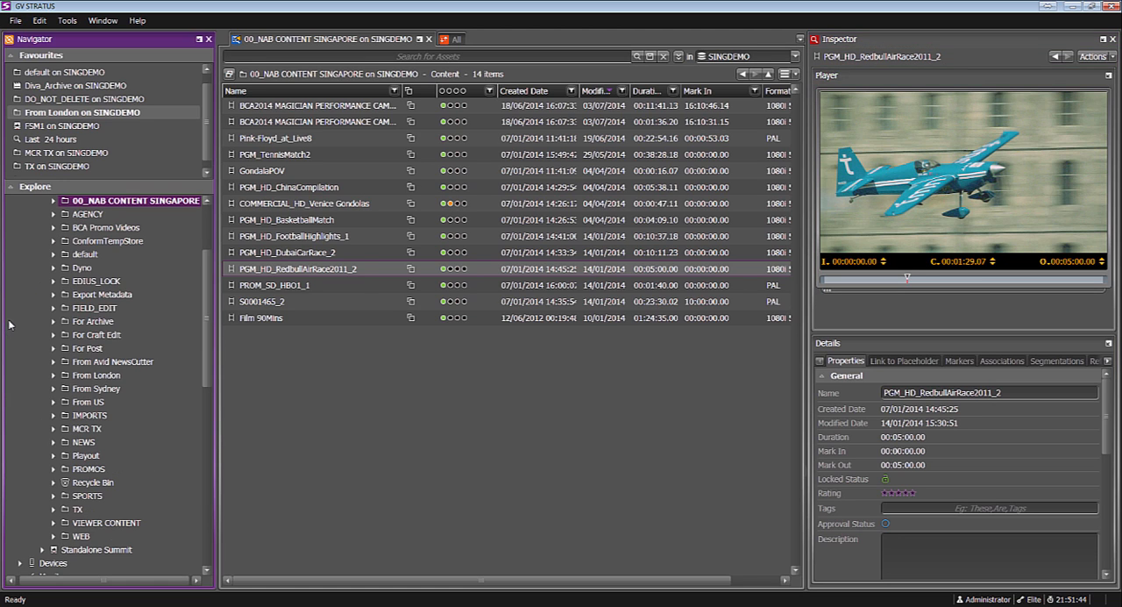
{"action": "scroll", "scroll_direction": "down", "scroll_amount": 3}
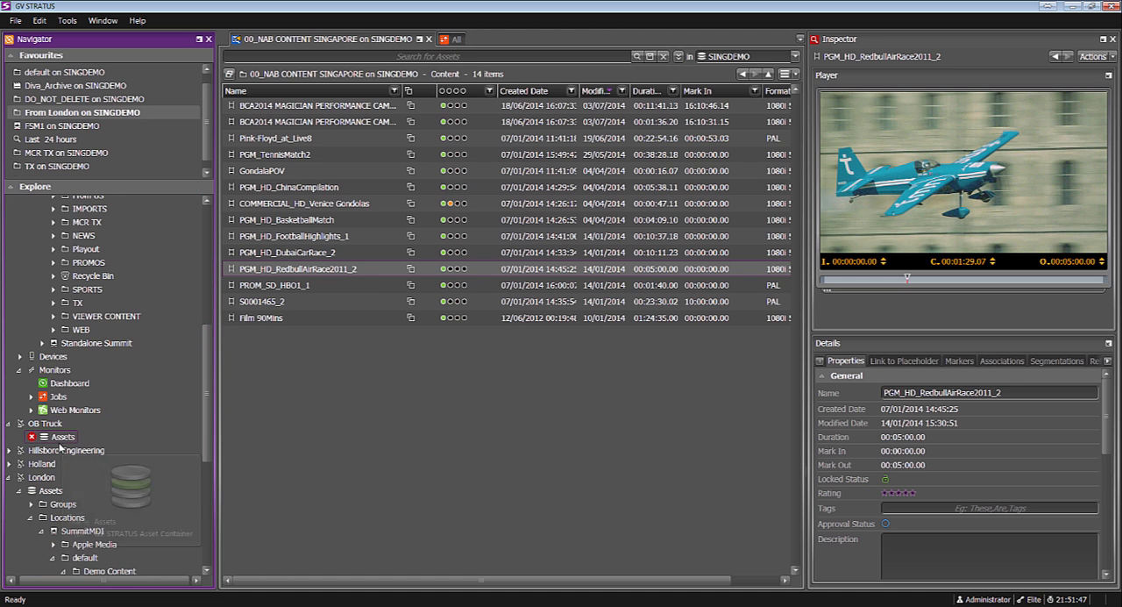
{"action": "mouse_move", "coordinate": [62, 437]}
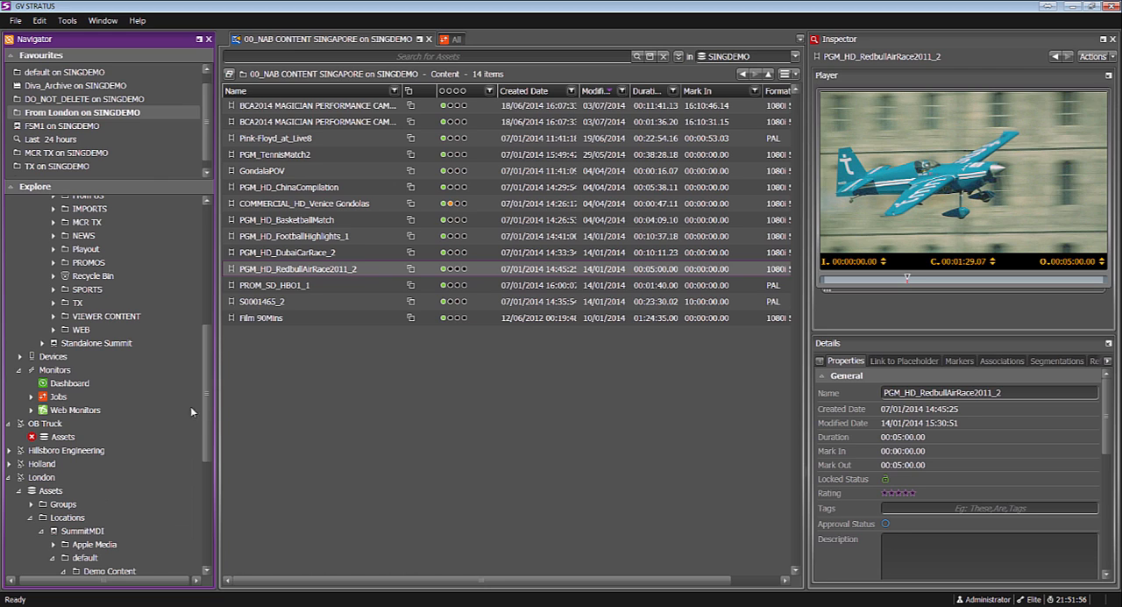
{"action": "mouse_move", "coordinate": [107, 448]}
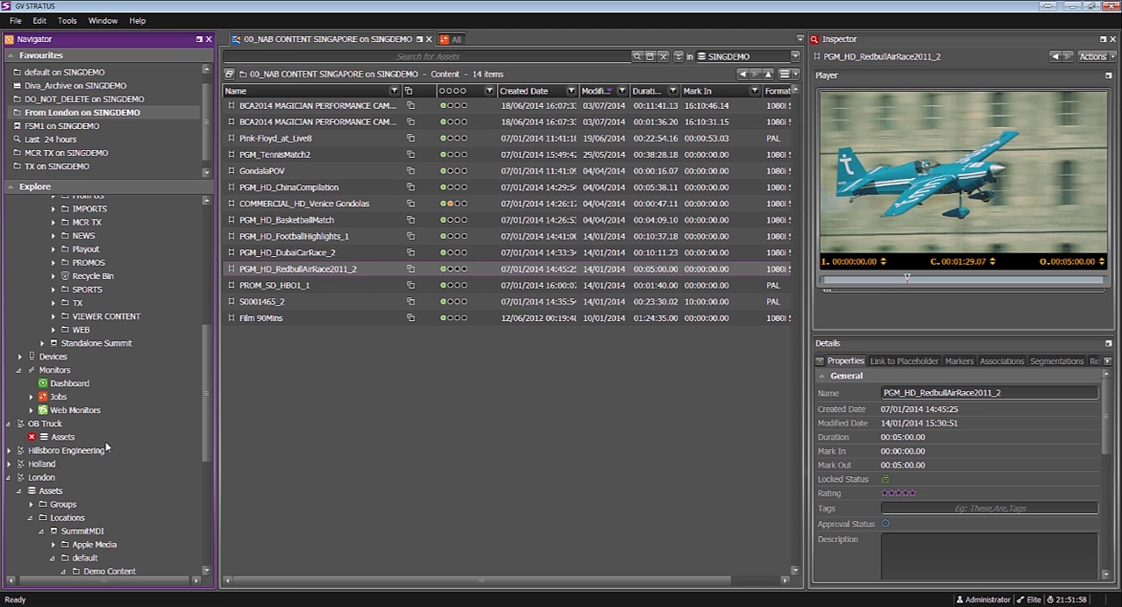
{"action": "mouse_move", "coordinate": [186, 435]}
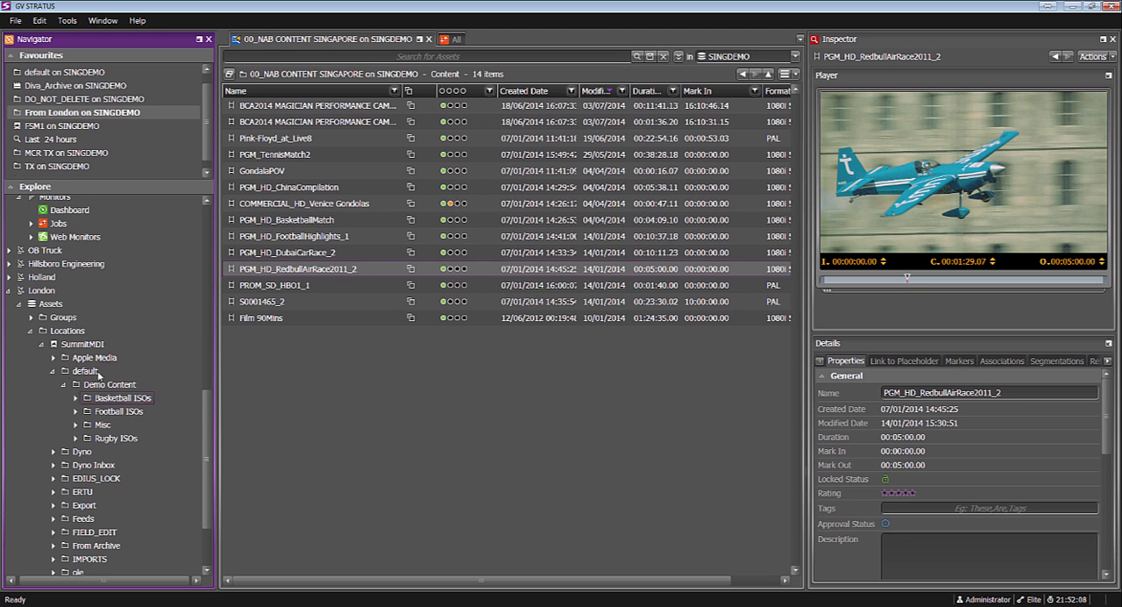
Step: Expand the London system tree down to Demo Content and show the Basketball ISOs folder's seven clips
{"action": "left_click", "coordinate": [46, 289]}
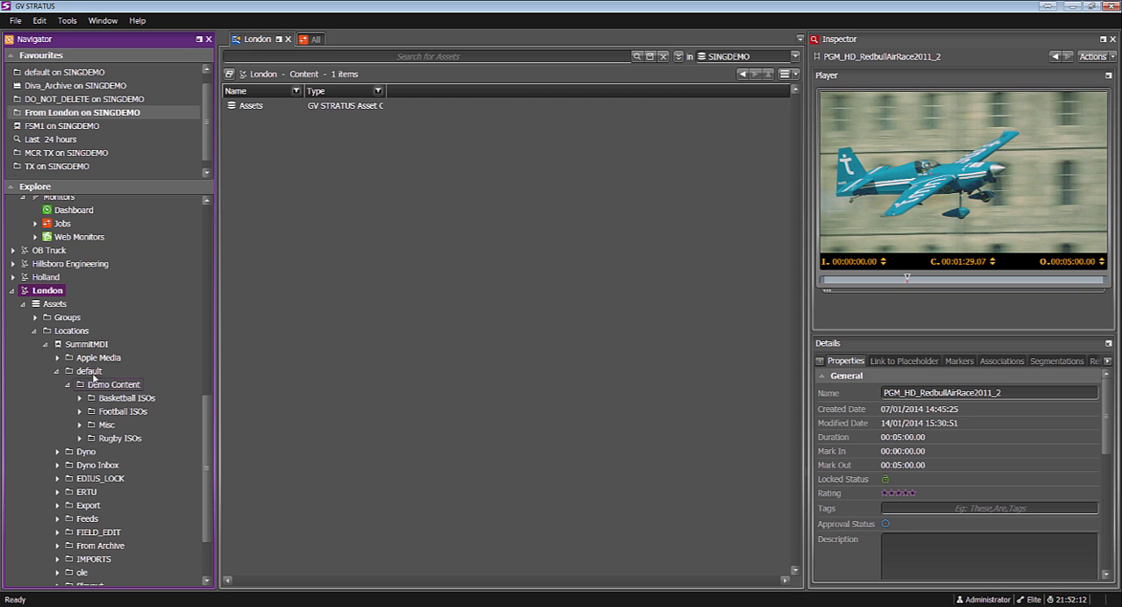
{"action": "scroll", "scroll_direction": "down", "scroll_amount": 3}
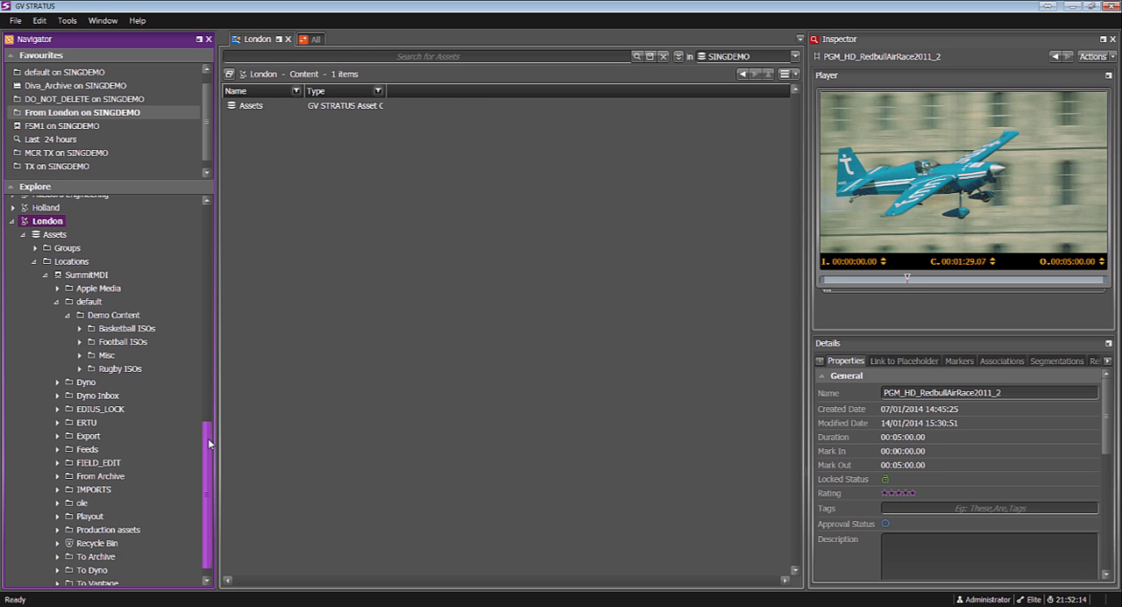
{"action": "type", "text": "ga"}
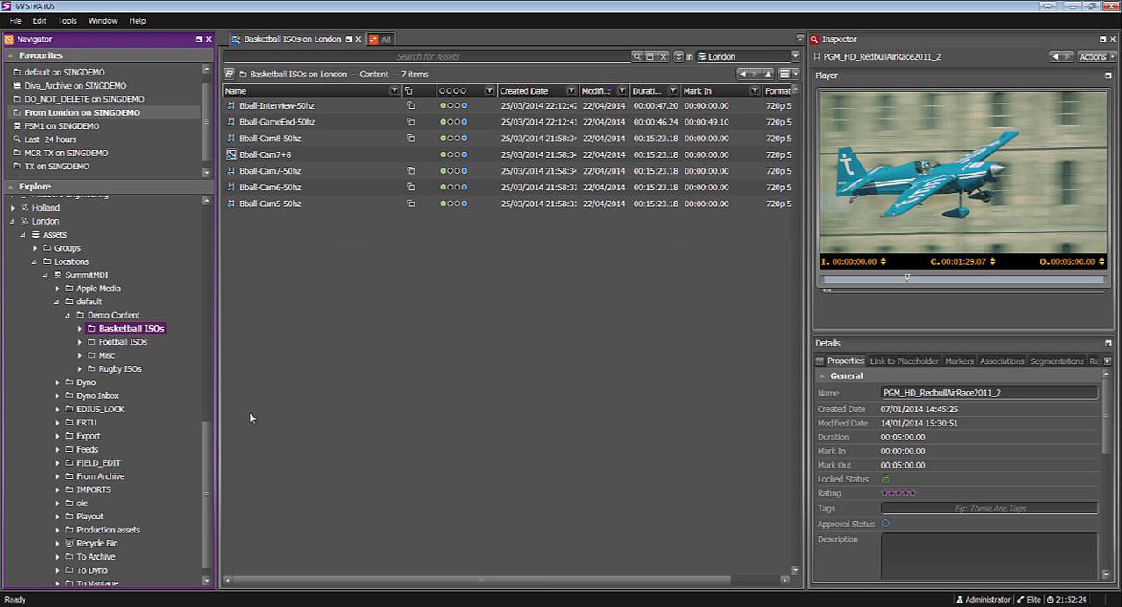
{"action": "mouse_move", "coordinate": [319, 317]}
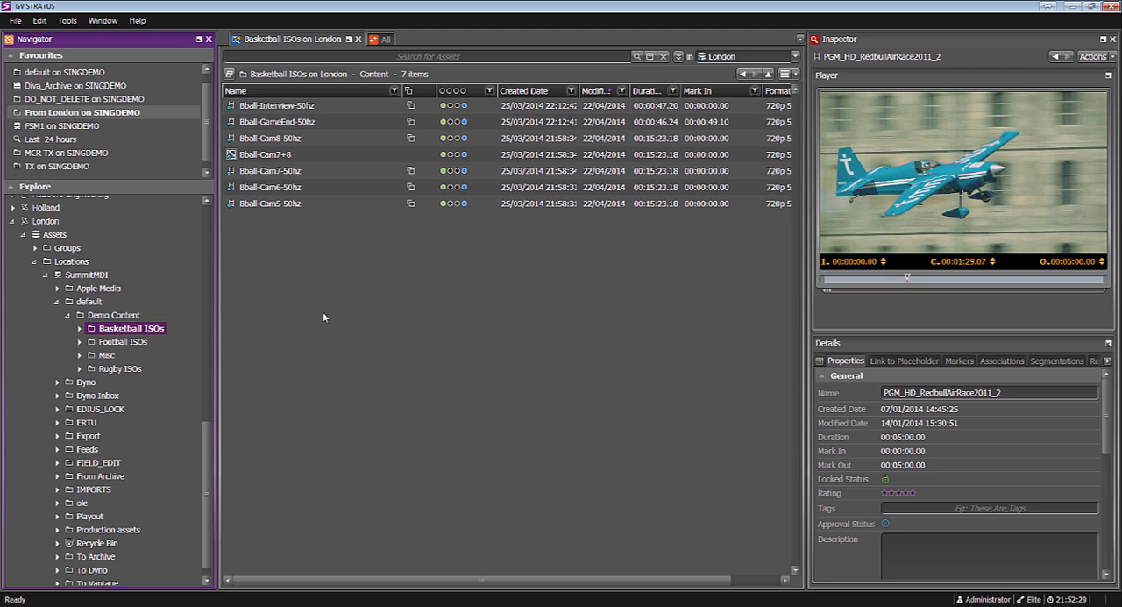
{"action": "mouse_move", "coordinate": [126, 396]}
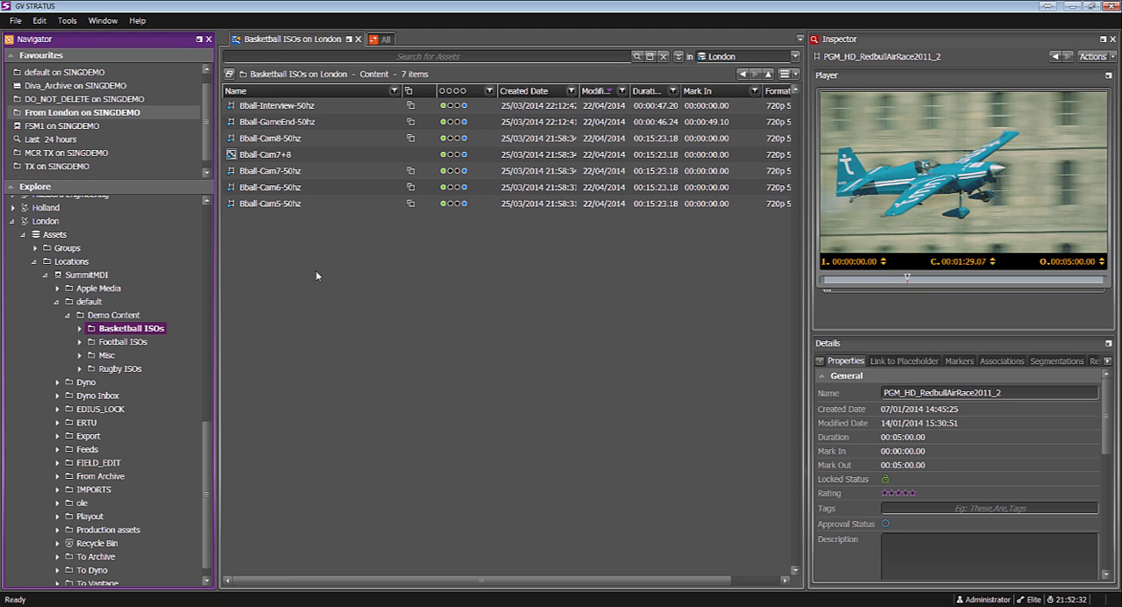
Step: Load Bball-Interview-50hz into the player, play it and scrub further into the 47-second interview
{"action": "left_click", "coordinate": [277, 105]}
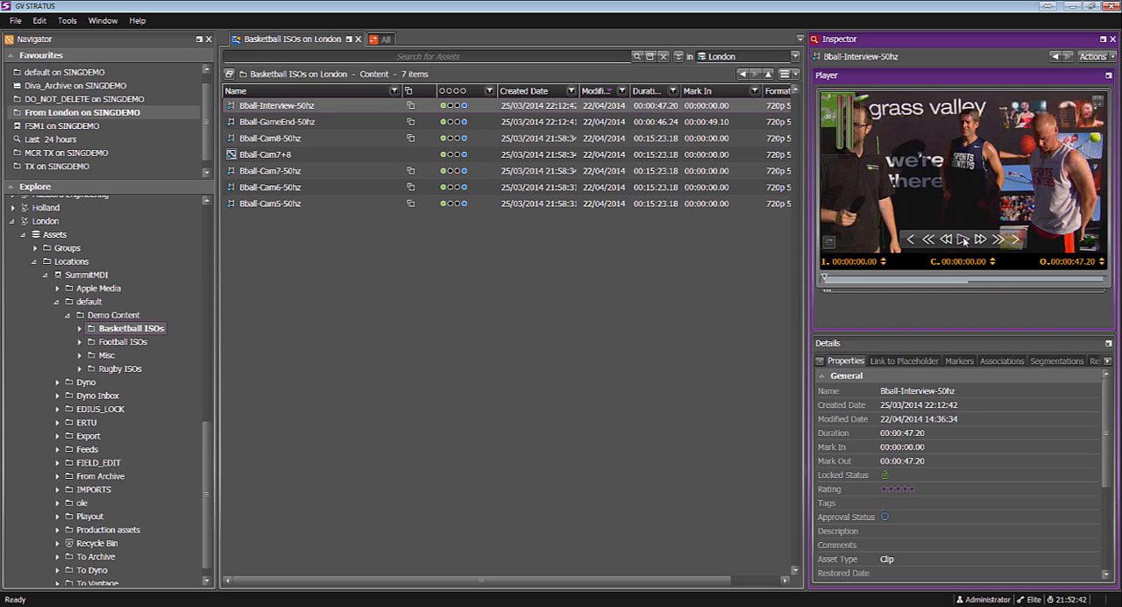
{"action": "left_click", "coordinate": [962, 238]}
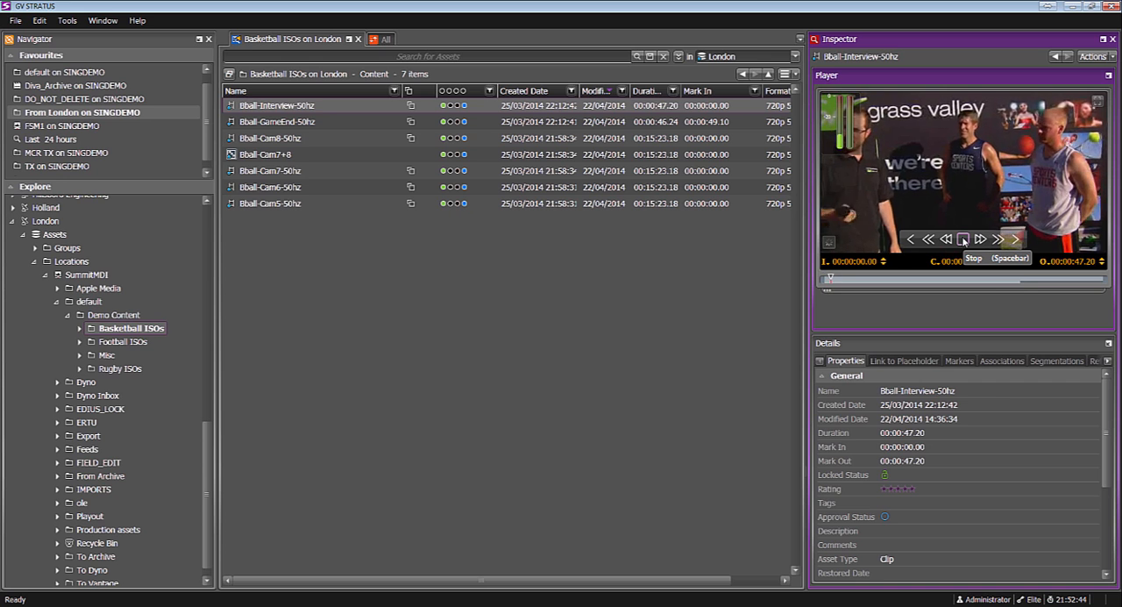
{"action": "left_click", "coordinate": [961, 238]}
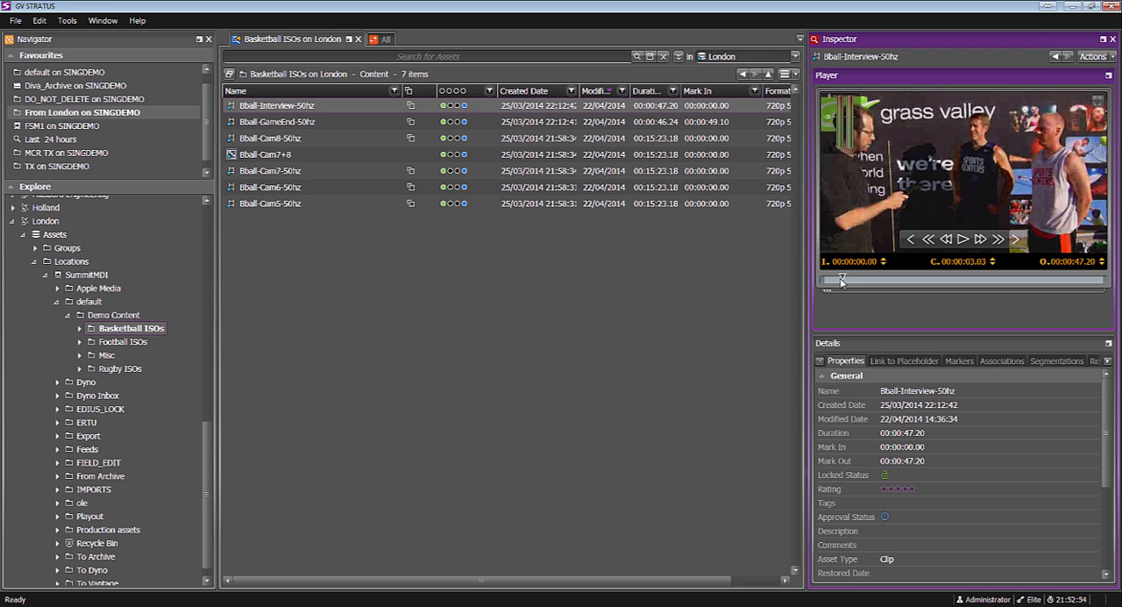
{"action": "left_click_drag", "start_coordinate": [843, 281], "coordinate": [926, 280]}
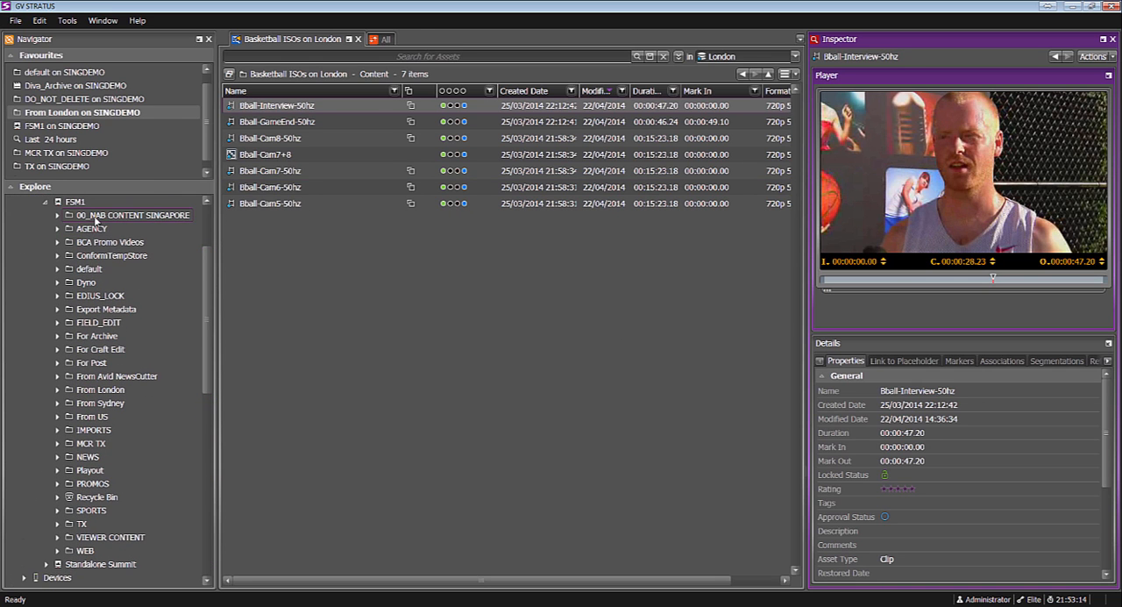
{"action": "left_click", "coordinate": [137, 214]}
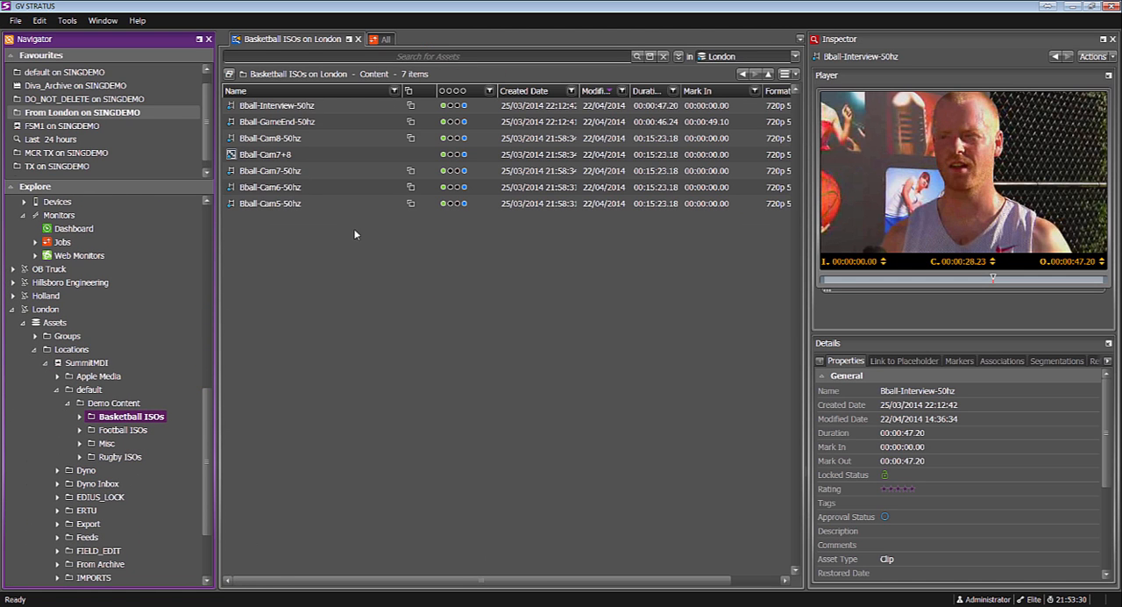
{"action": "mouse_move", "coordinate": [456, 226]}
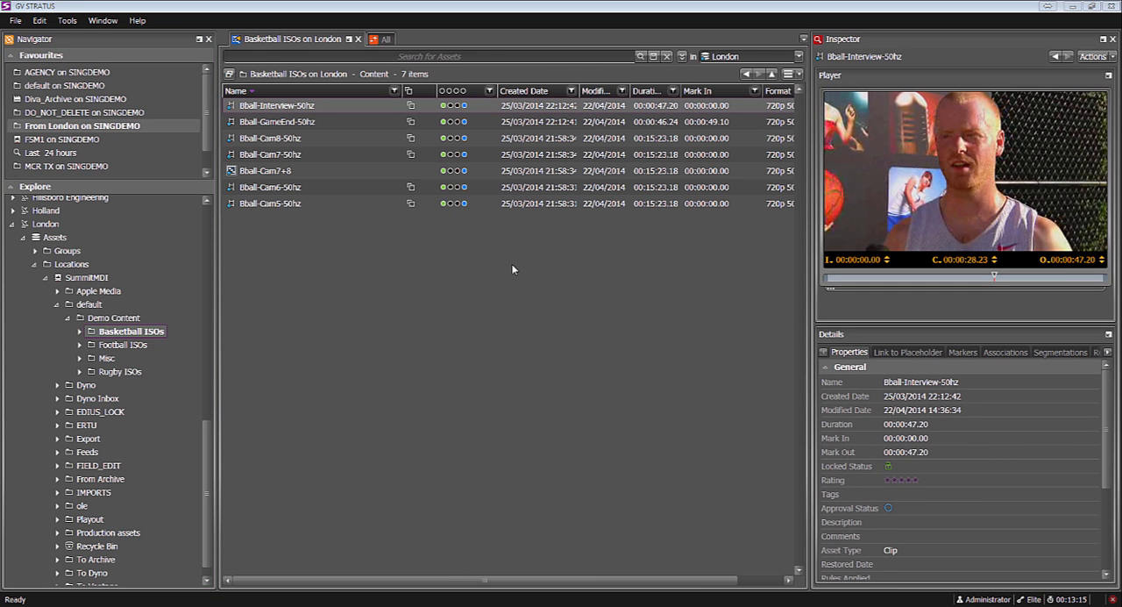
{"action": "mouse_move", "coordinate": [912, 284]}
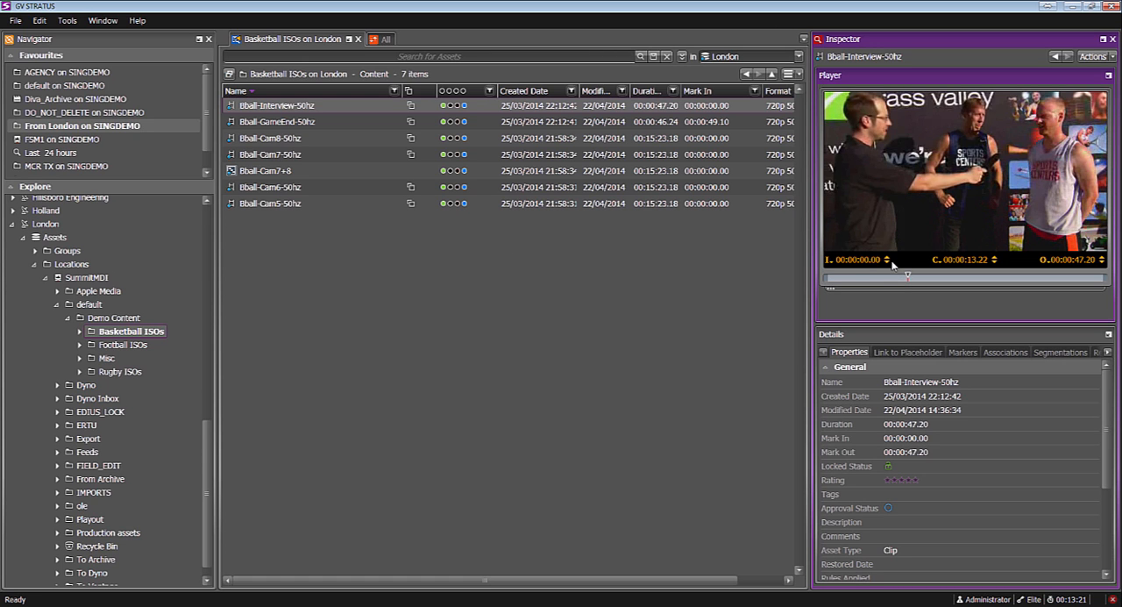
Step: Start copying the Bball-Interview-50hz clip to the FSM1 destination so Copy Progress shows it queuing
{"action": "left_click", "coordinate": [277, 105]}
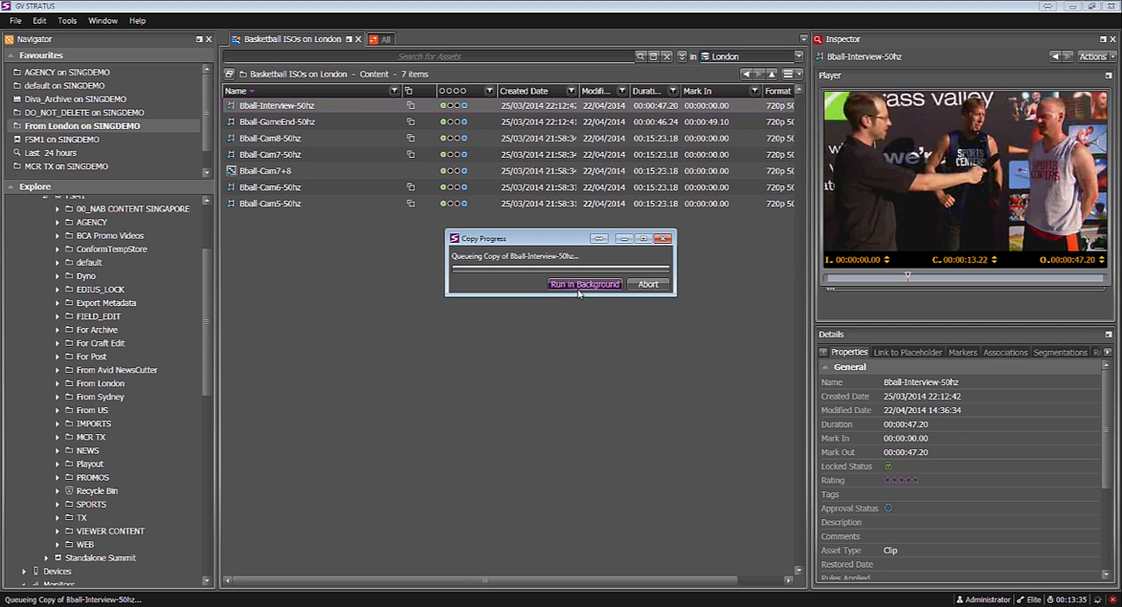
Step: Send the copy to the background and scrub to mark the wanted section starting at 00:00:06:15
{"action": "left_click", "coordinate": [584, 284]}
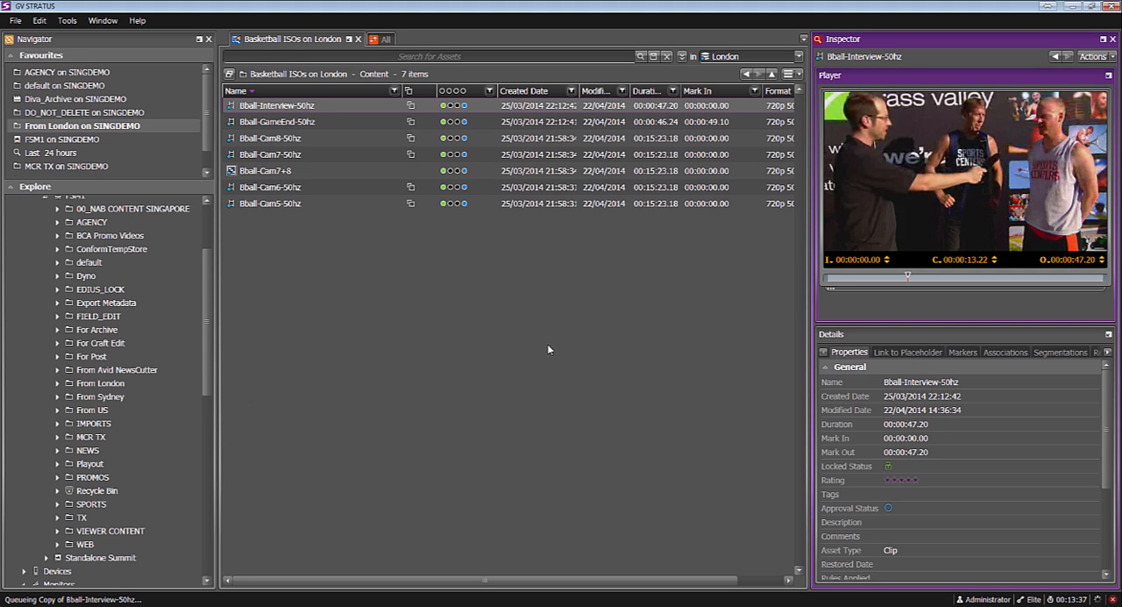
{"action": "mouse_move", "coordinate": [903, 277]}
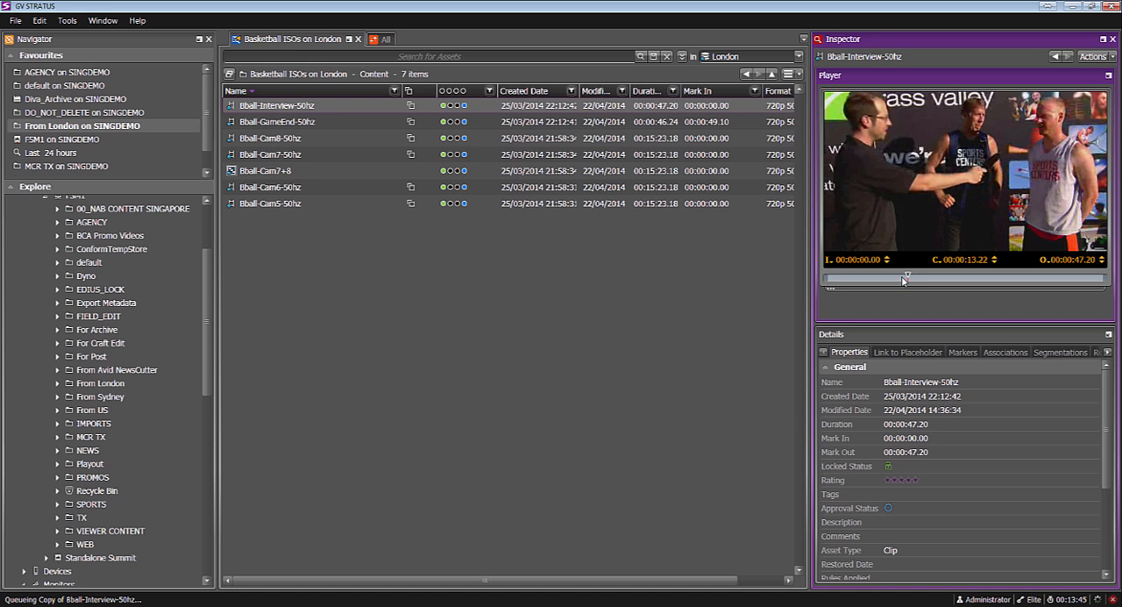
{"action": "left_click_drag", "start_coordinate": [904, 278], "coordinate": [867, 277]}
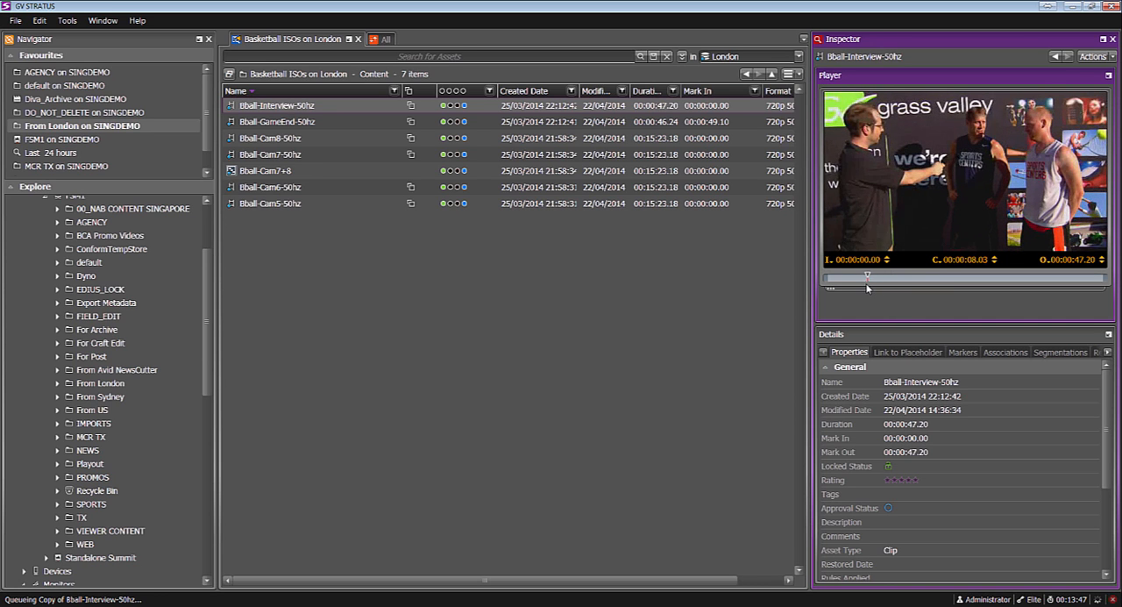
{"action": "left_click_drag", "start_coordinate": [866, 275], "coordinate": [908, 276]}
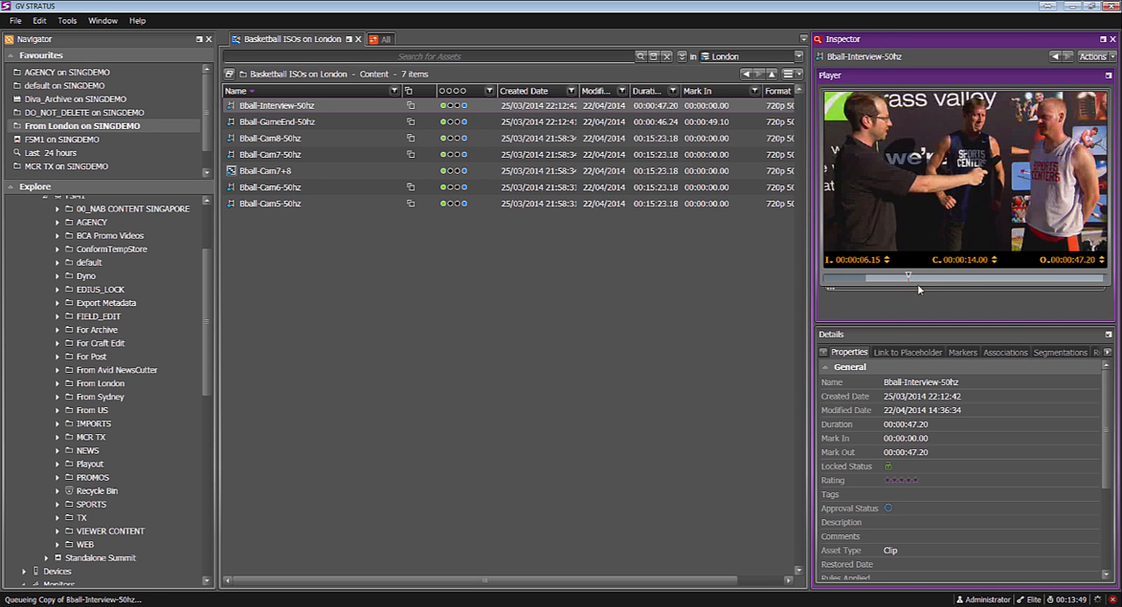
Step: Use Copy To... with Partial Asset to copy only the marked 00:00:06:15–00:00:14:01 section
{"action": "right_click", "coordinate": [944, 162]}
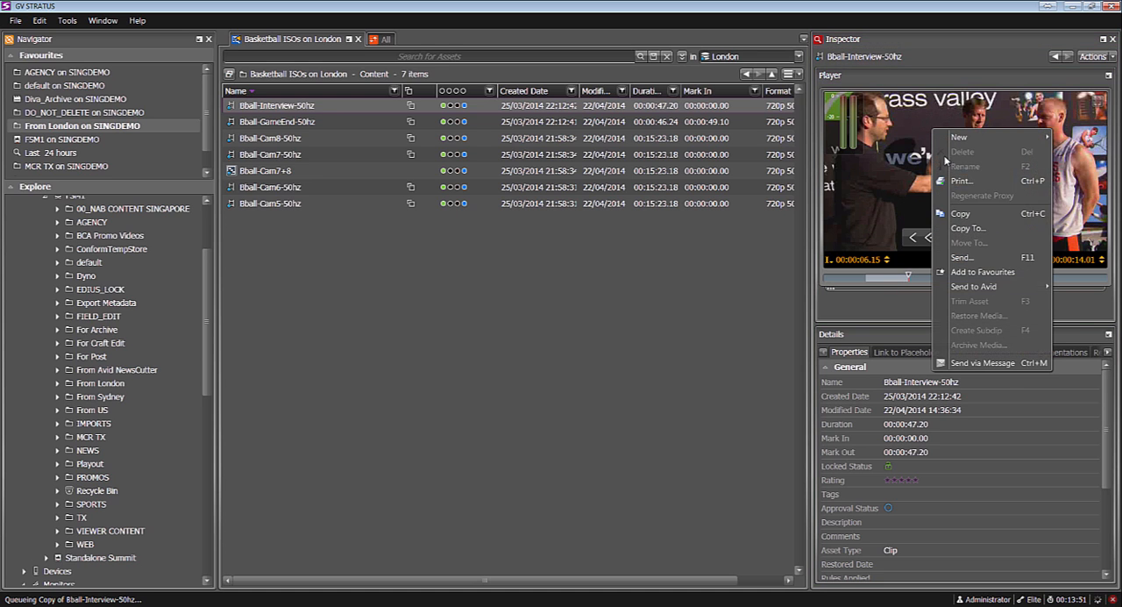
{"action": "left_click", "coordinate": [968, 228]}
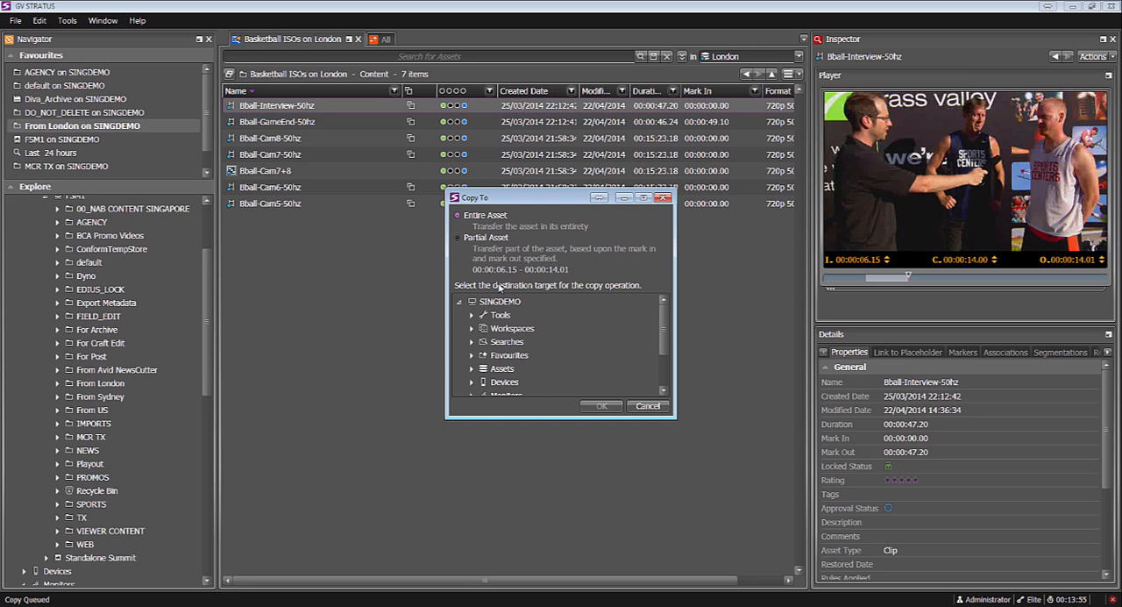
{"action": "left_click", "coordinate": [458, 238]}
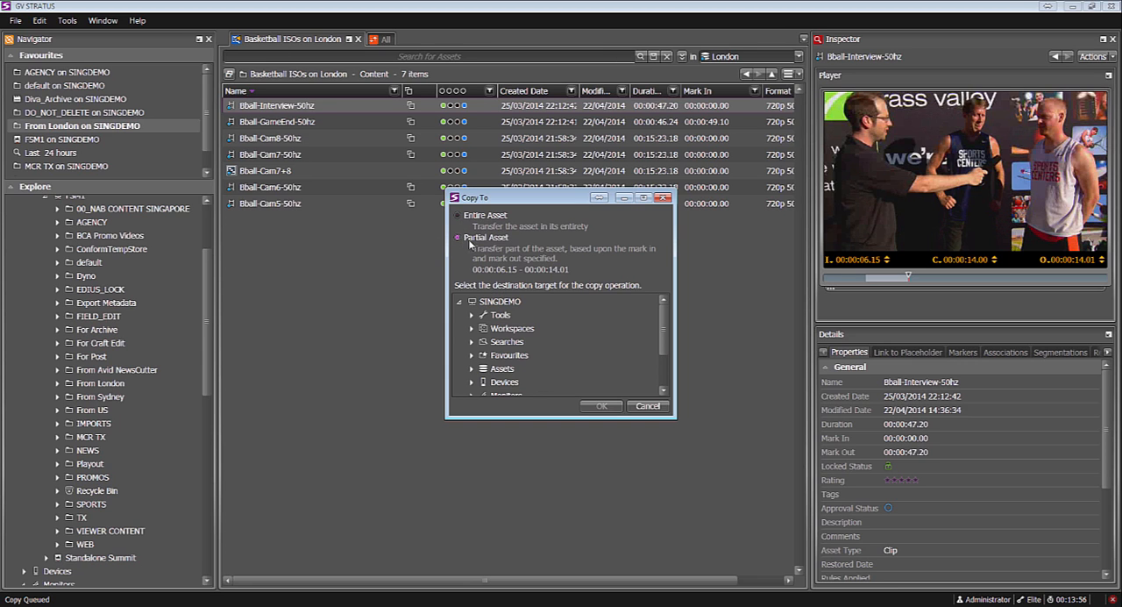
{"action": "mouse_move", "coordinate": [487, 274]}
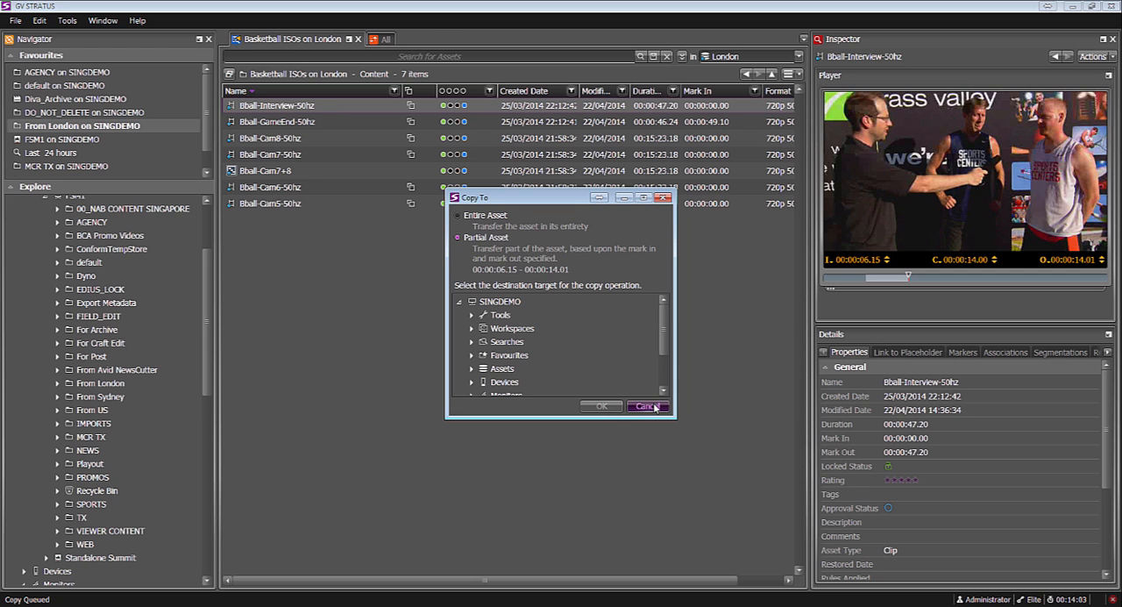
{"action": "left_click", "coordinate": [649, 406]}
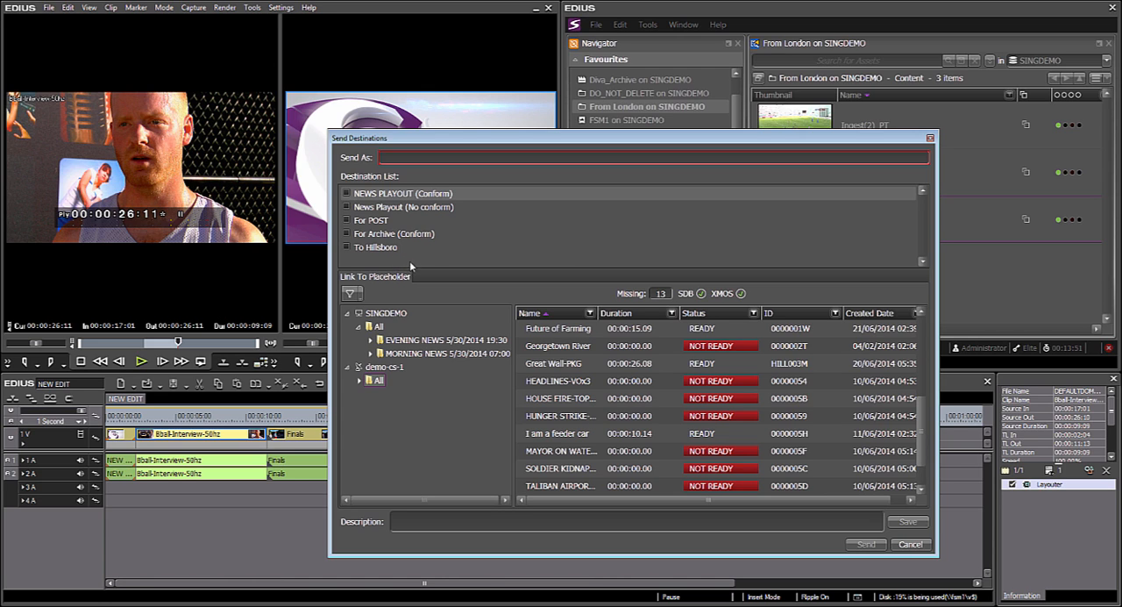
{"action": "mouse_move", "coordinate": [389, 270]}
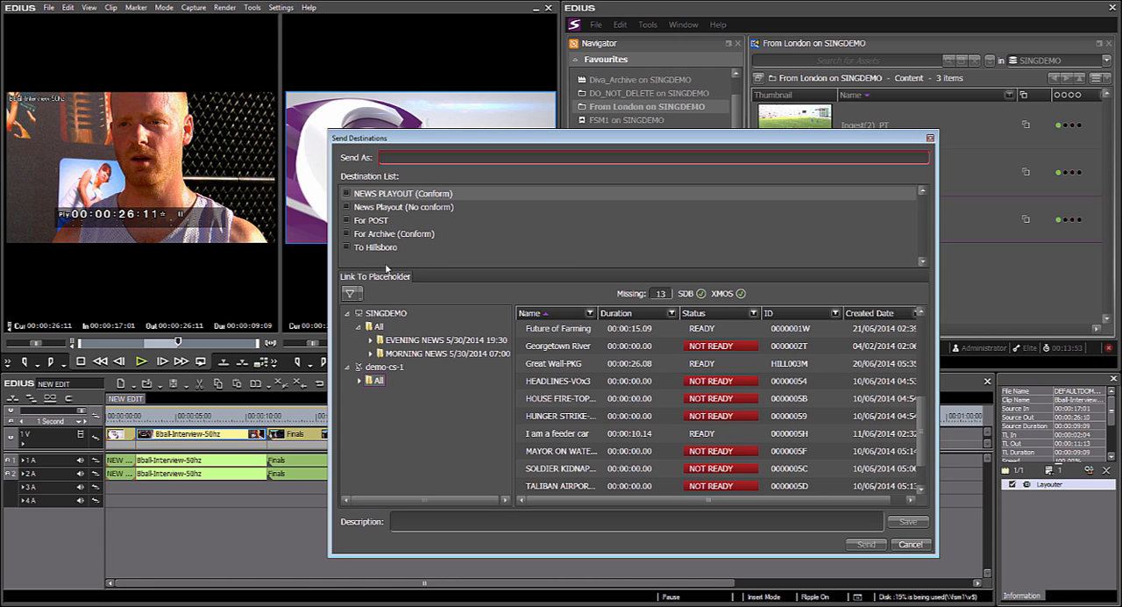
Step: Tick To Hillsboro as a destination and link the send to the Georgetown River placeholder
{"action": "left_click", "coordinate": [375, 247]}
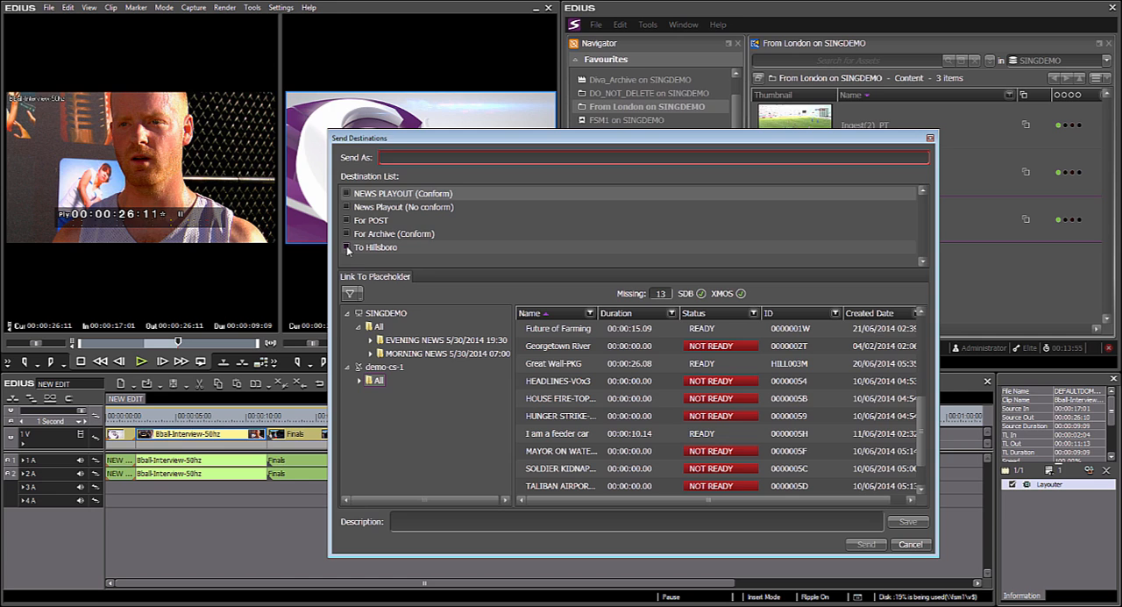
{"action": "mouse_move", "coordinate": [375, 259]}
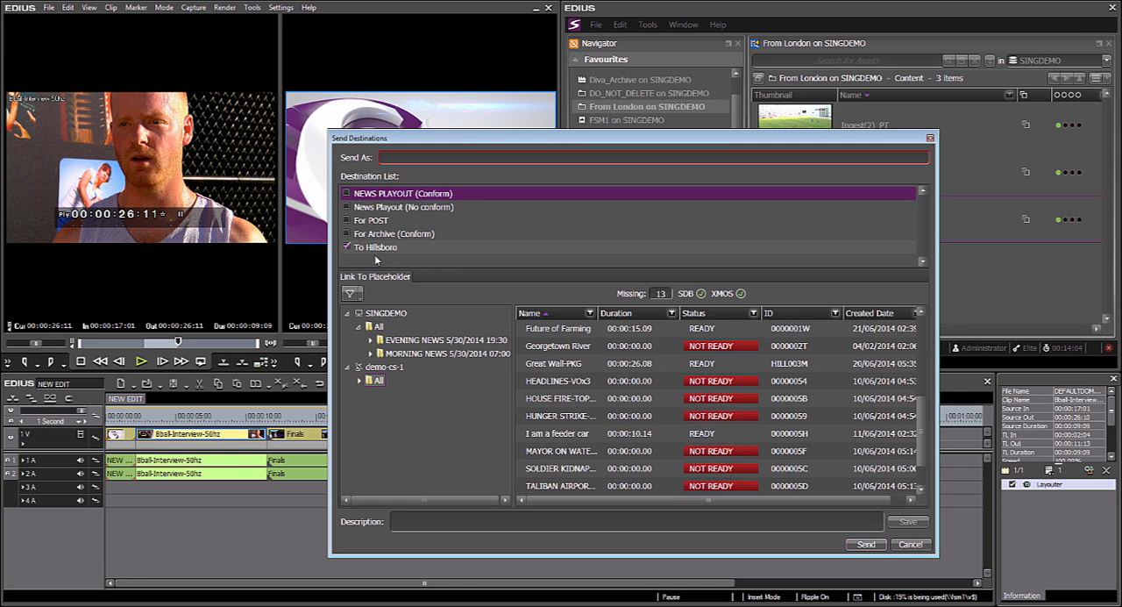
{"action": "mouse_move", "coordinate": [547, 228]}
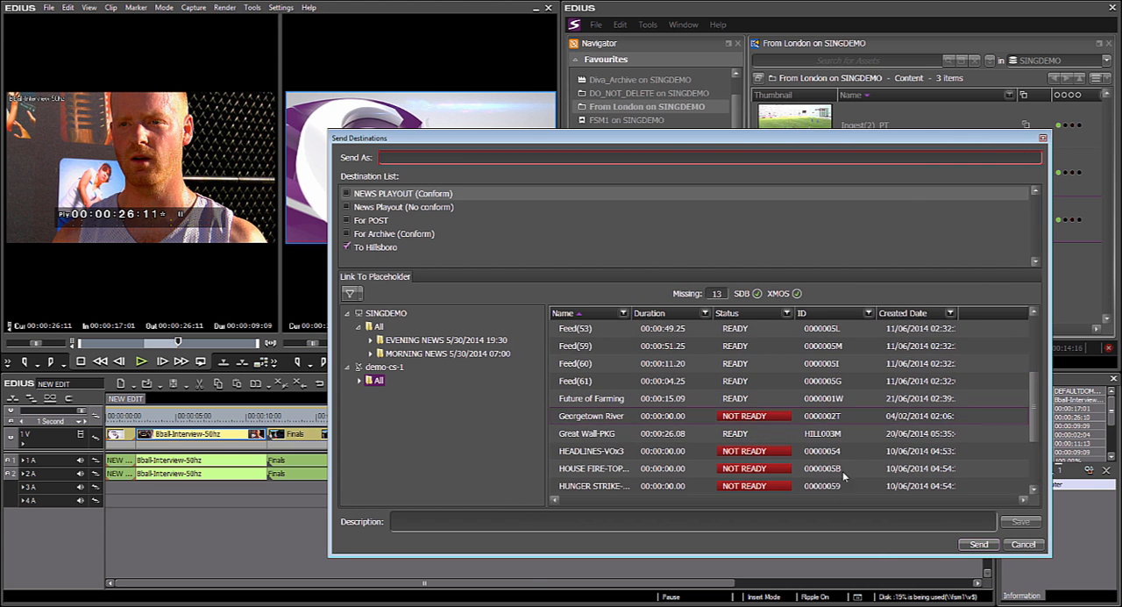
{"action": "left_click", "coordinate": [591, 415]}
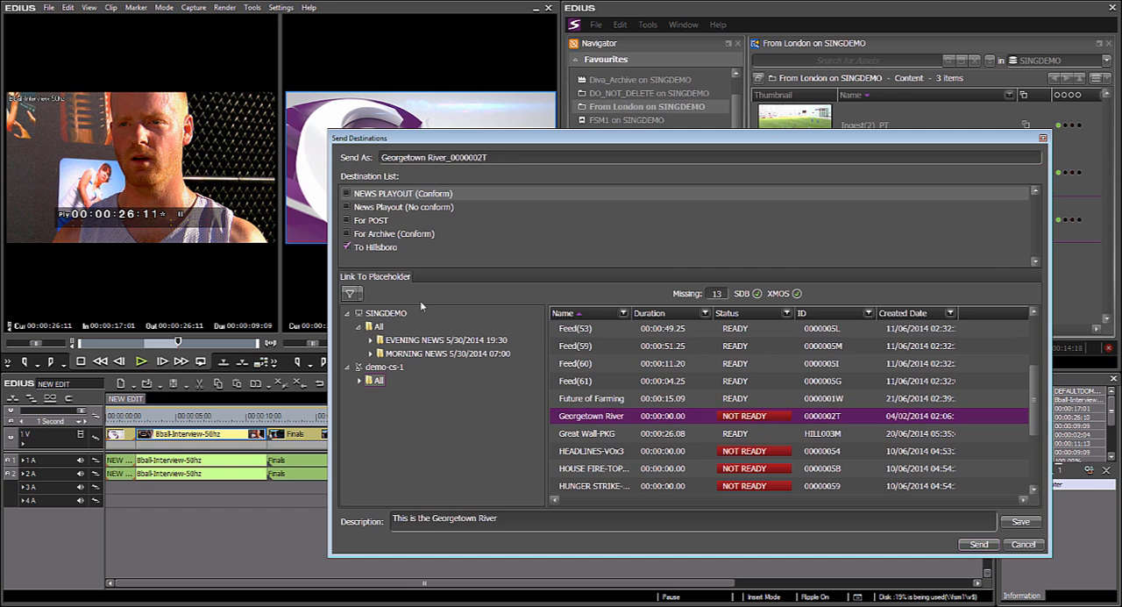